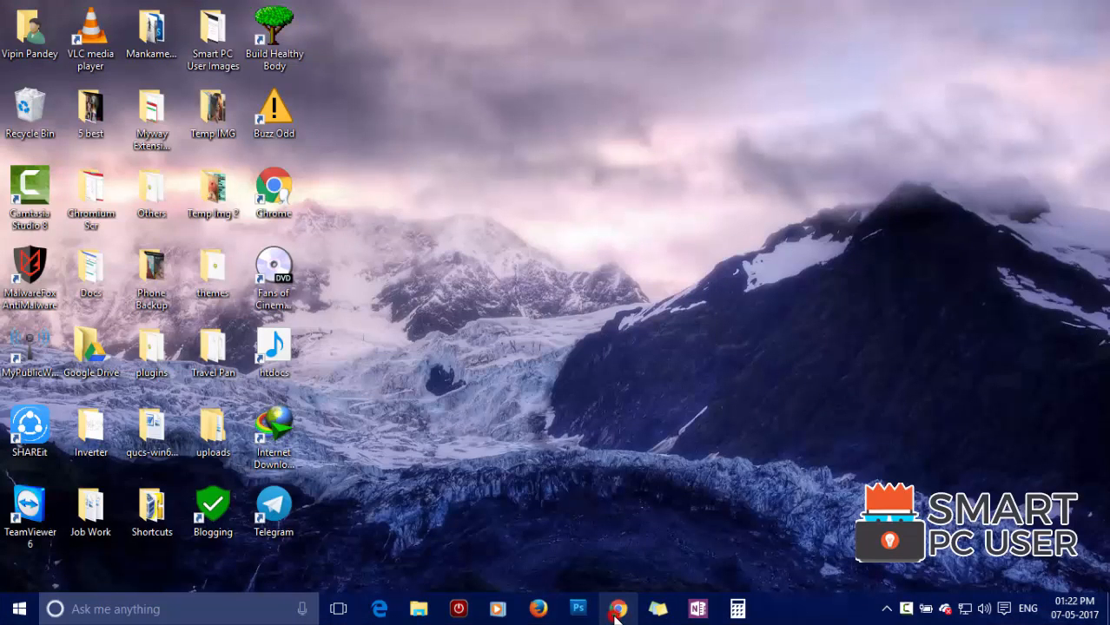
- Launch a new Edge window and enter mylucky123.com in the address bar
{"action": "left_click", "coordinate": [618, 608]}
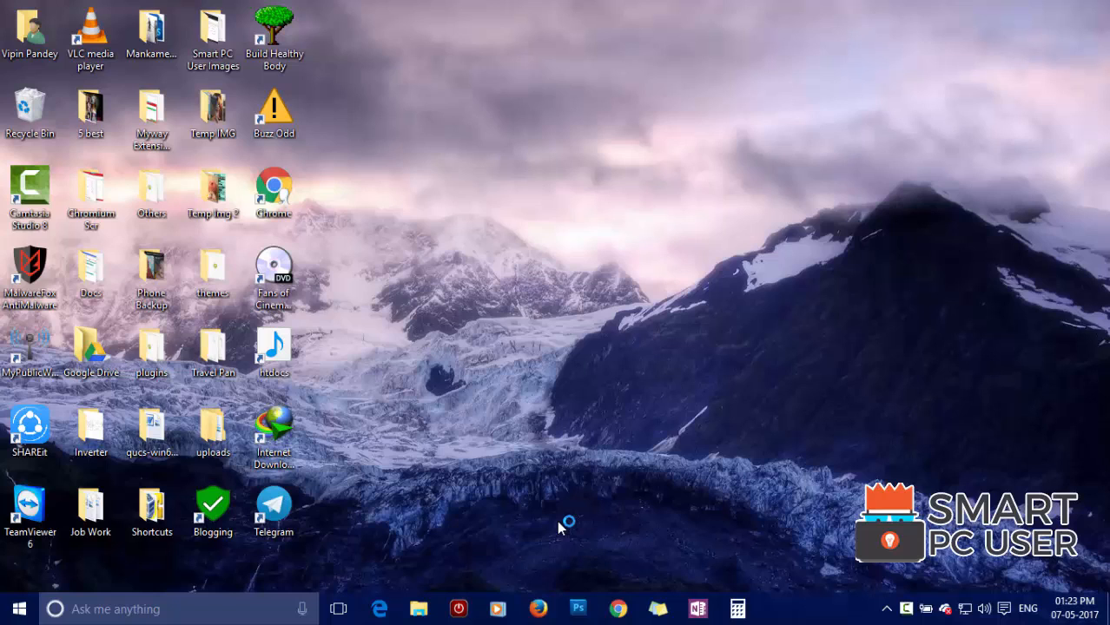
{"action": "left_click", "coordinate": [538, 608]}
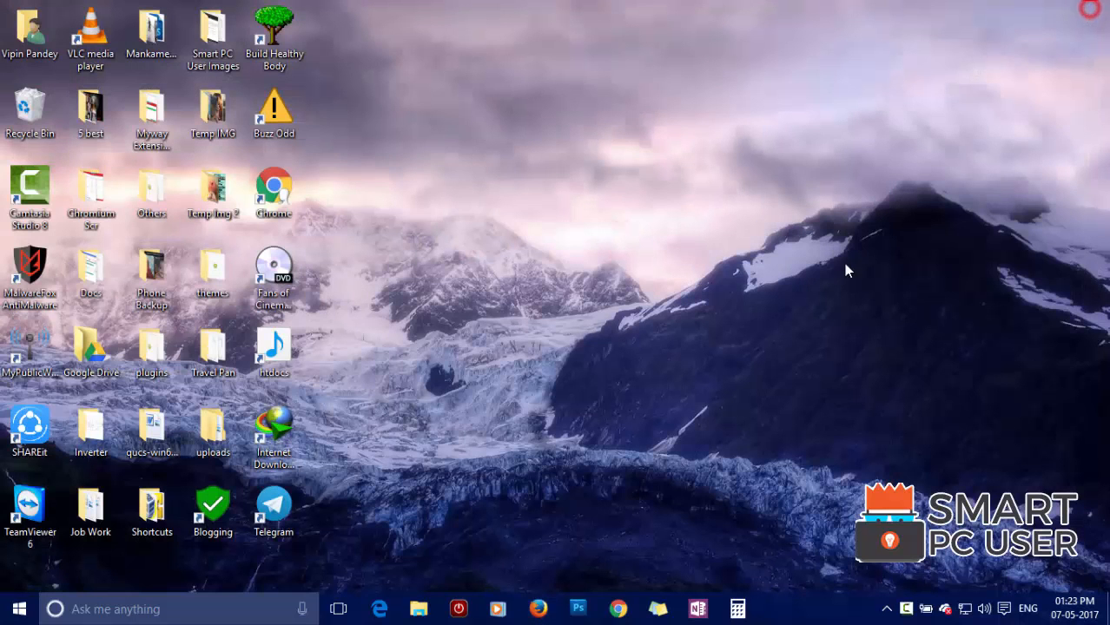
{"action": "left_click", "coordinate": [379, 608]}
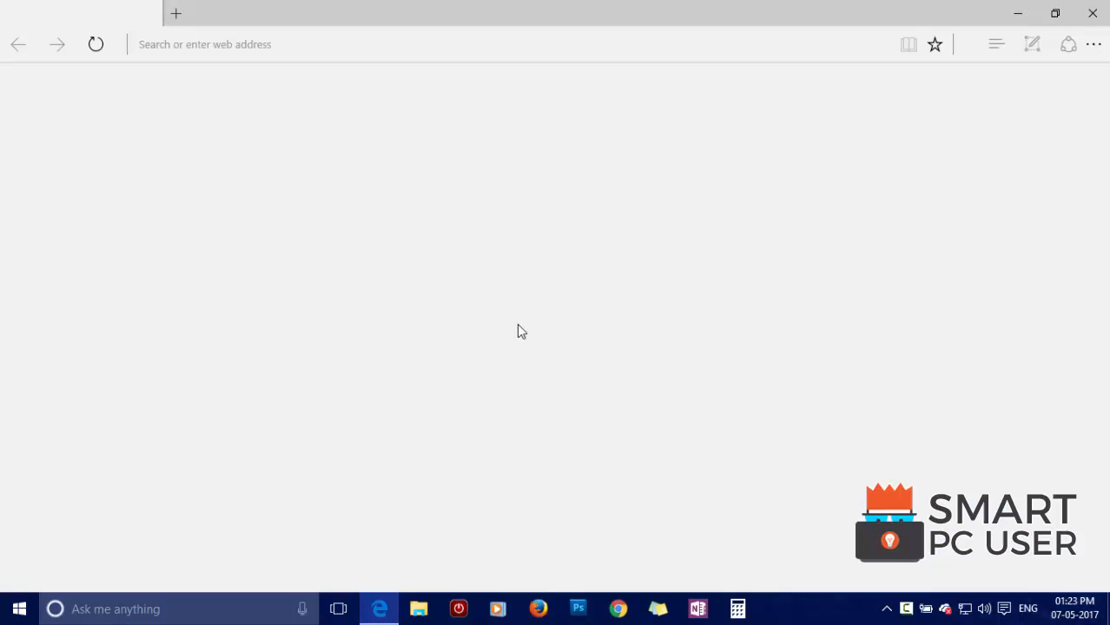
{"action": "type", "text": "mylucky123.com"}
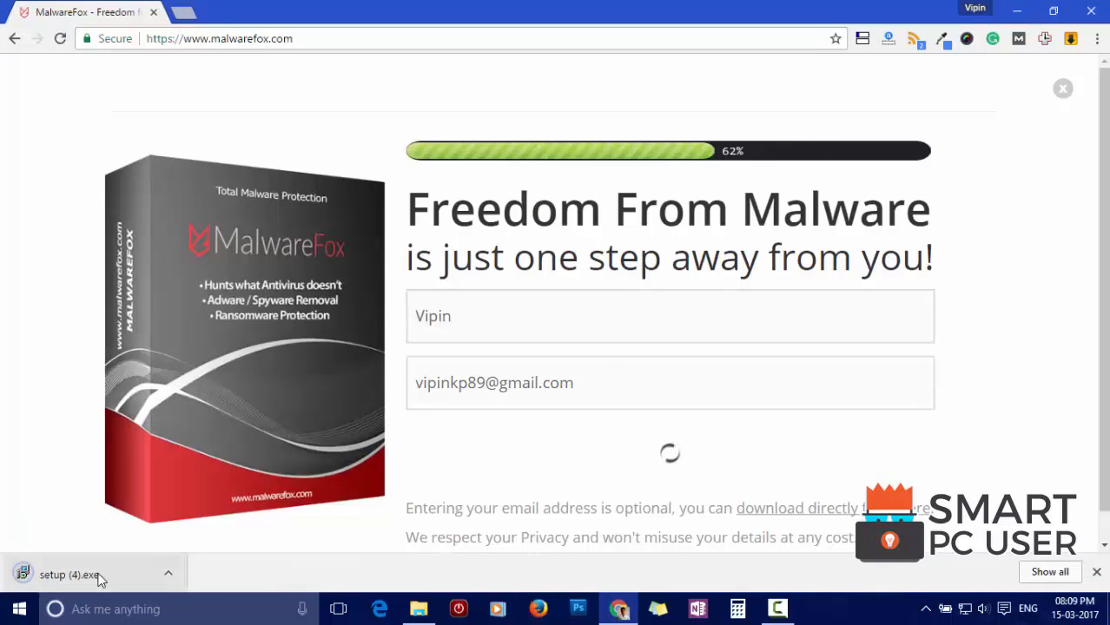
- Run setup.exe, accept the agreement and continue with the default install folder
{"action": "left_click", "coordinate": [70, 573]}
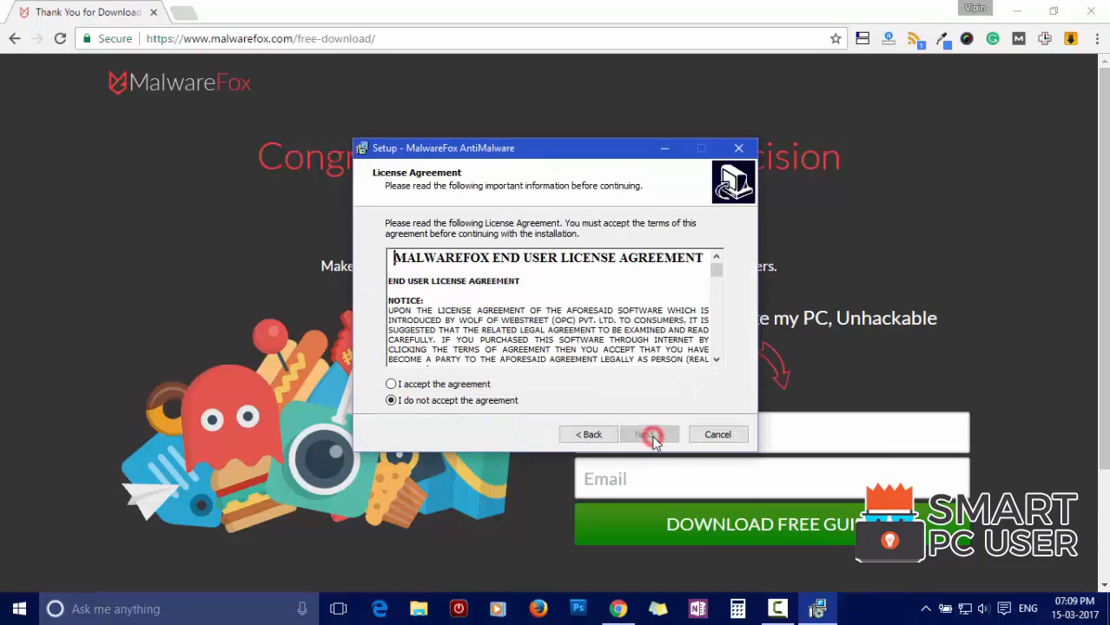
{"action": "left_click", "coordinate": [648, 434]}
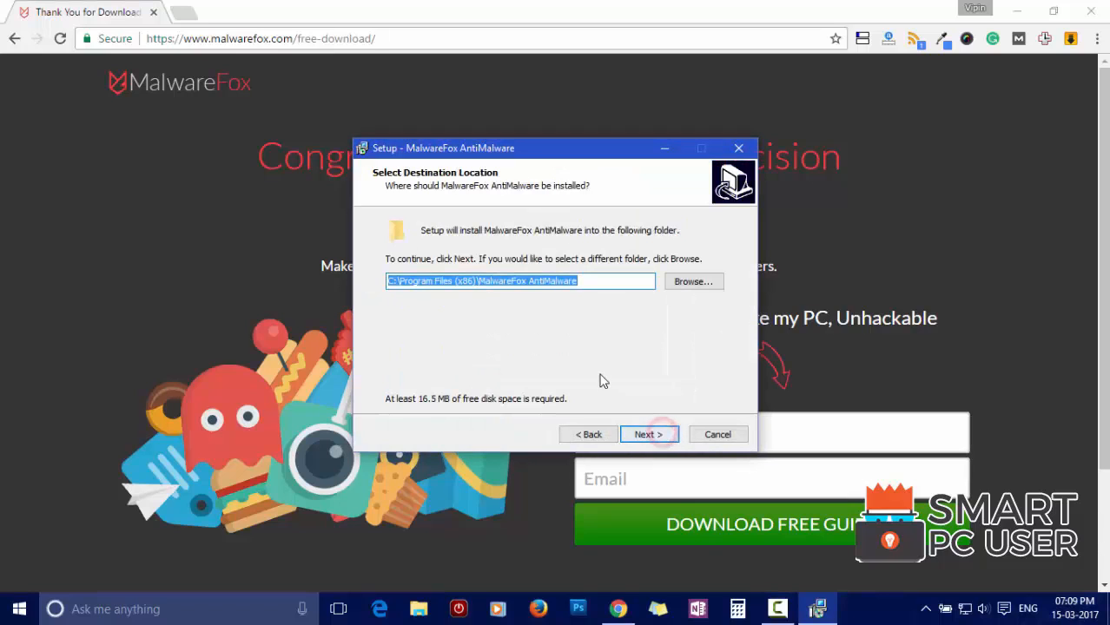
{"action": "left_click", "coordinate": [648, 434]}
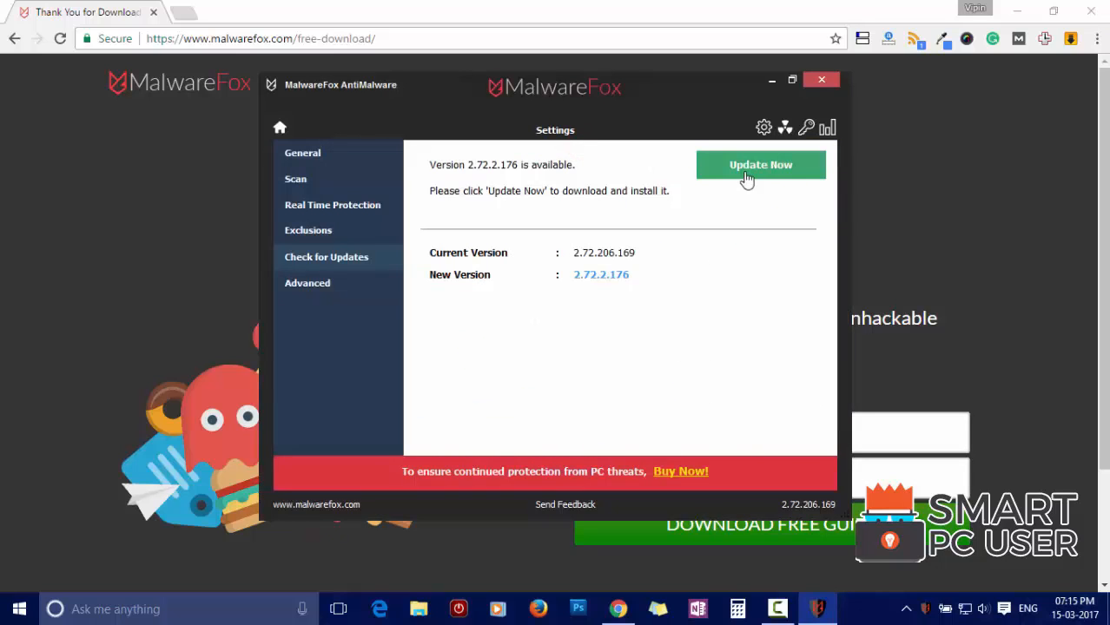
- Apply 'Update Now' to install version 2.72.206.388 and reach the home screen
{"action": "left_click", "coordinate": [760, 164]}
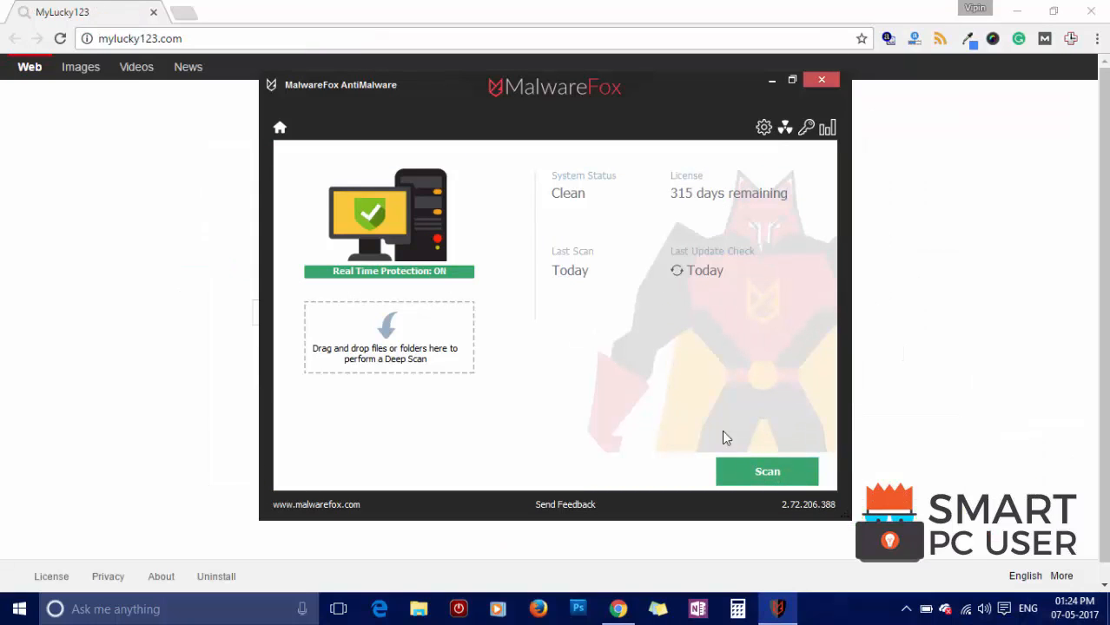
- Start a system scan that flags four suspicious browser homepage and startup settings
{"action": "left_click", "coordinate": [768, 470]}
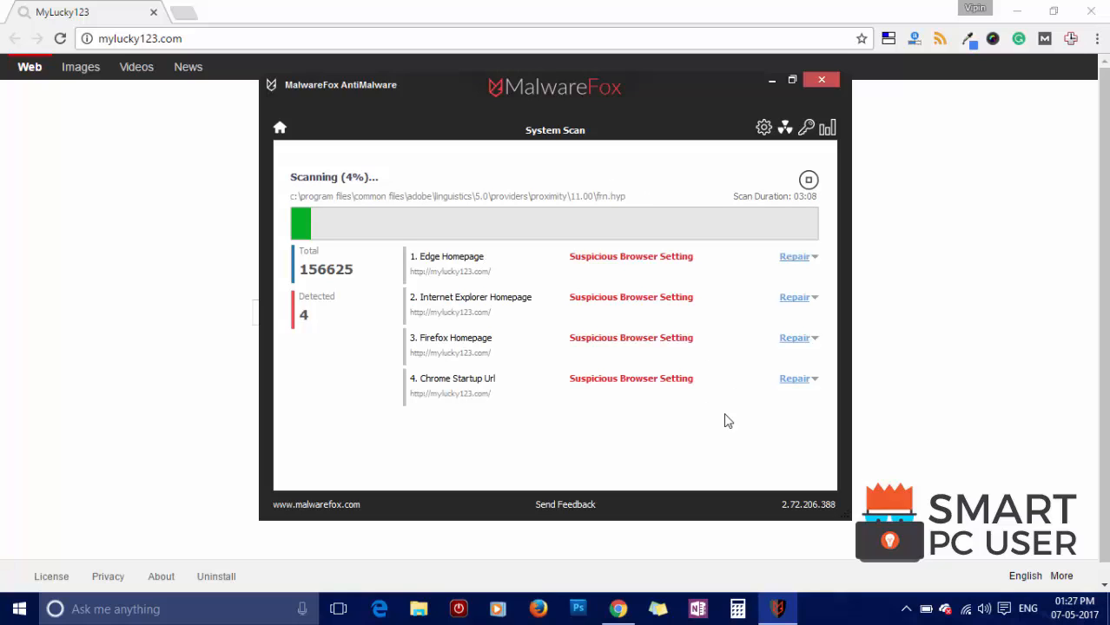
{"action": "mouse_move", "coordinate": [778, 189]}
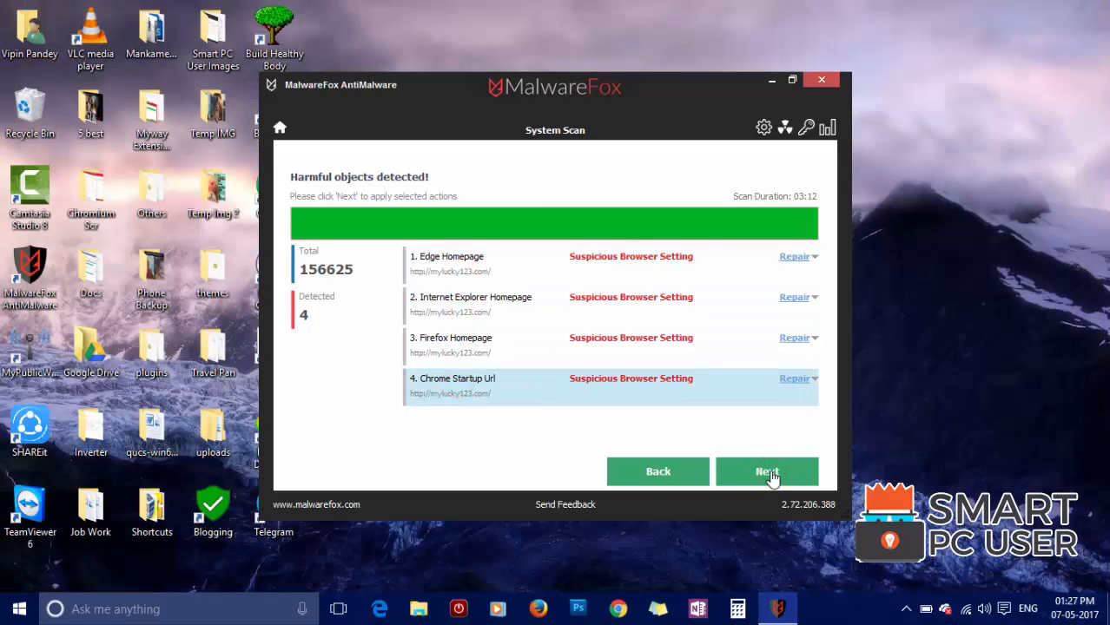
- Apply Repair actions to the four flagged browser settings and leave the results screen
{"action": "left_click", "coordinate": [765, 472]}
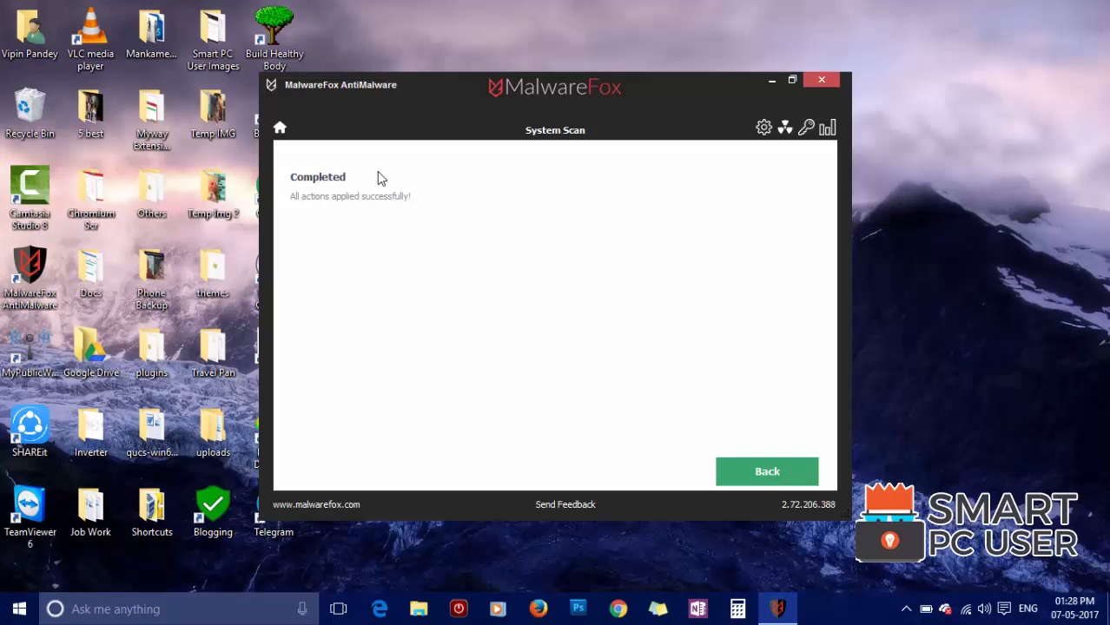
{"action": "left_click", "coordinate": [819, 80]}
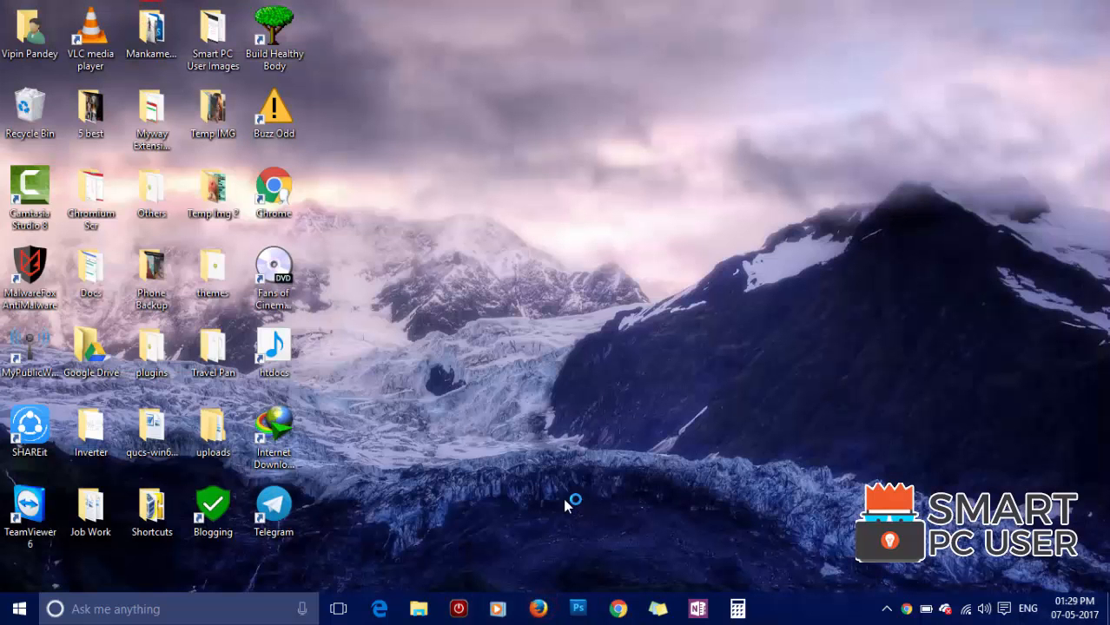
- Launch Microsoft Edge from the taskbar to confirm it starts with a clean page
{"action": "left_click", "coordinate": [538, 607]}
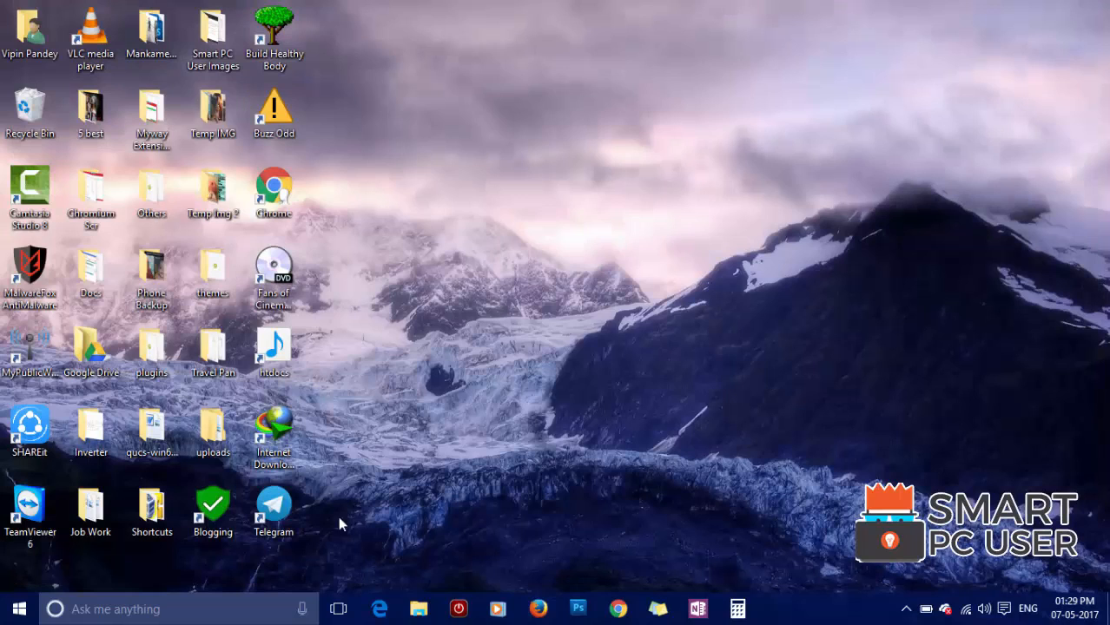
{"action": "left_click", "coordinate": [378, 608]}
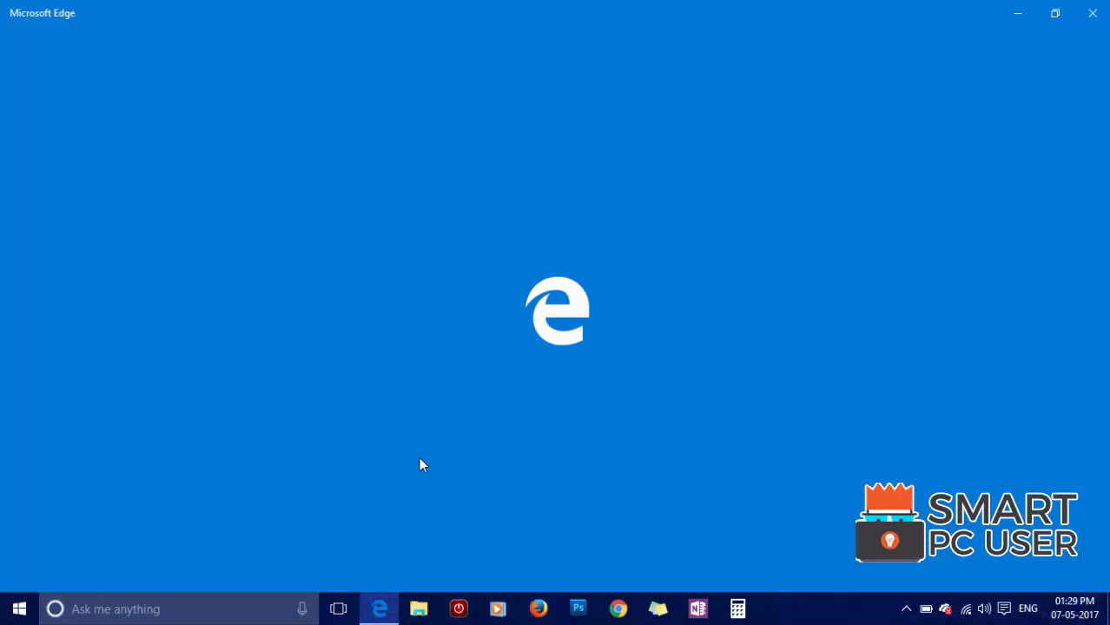